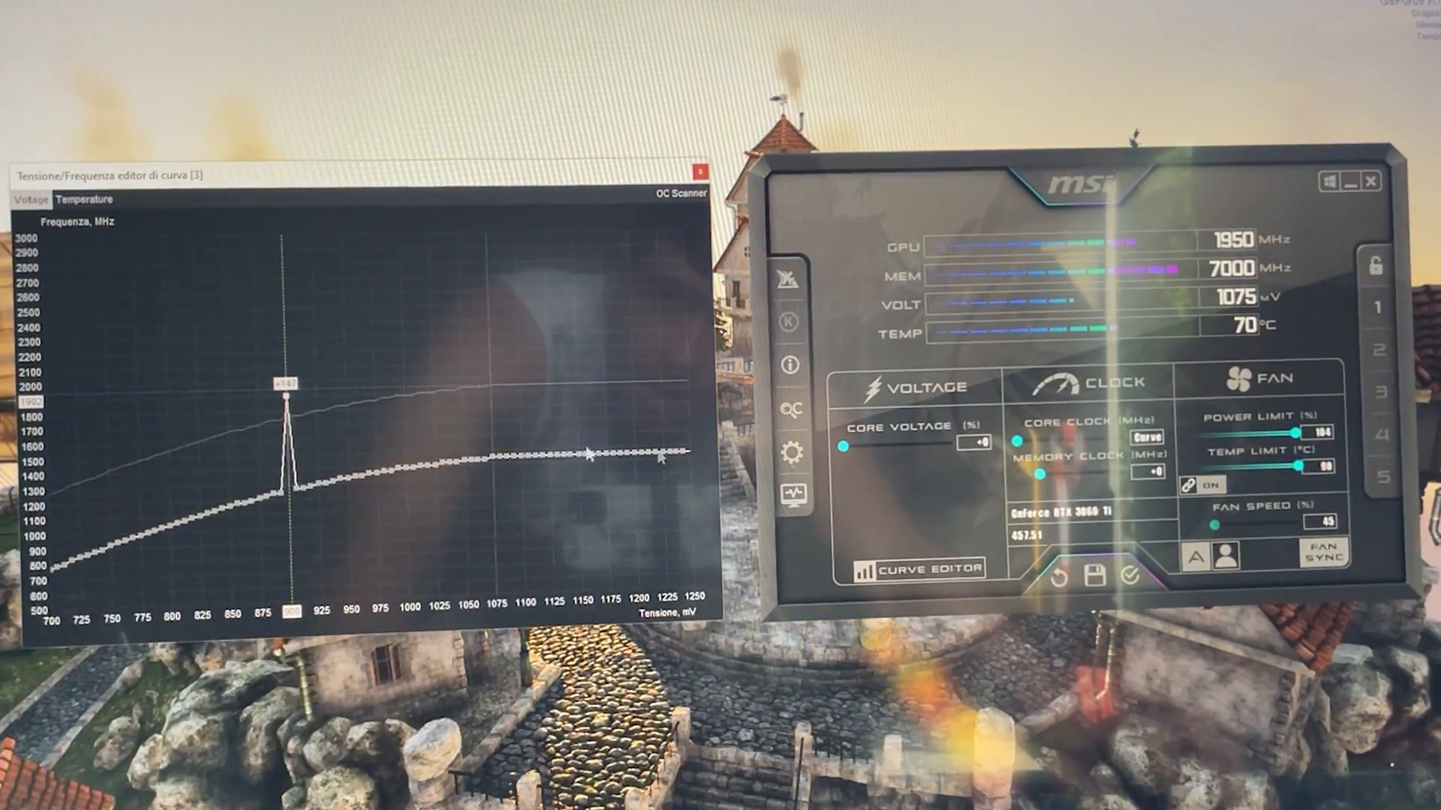
# - Apply the voltage-frequency curve flattened at 900 mV and about 1950 MHz to the GPU
pyautogui.click(1128, 577)
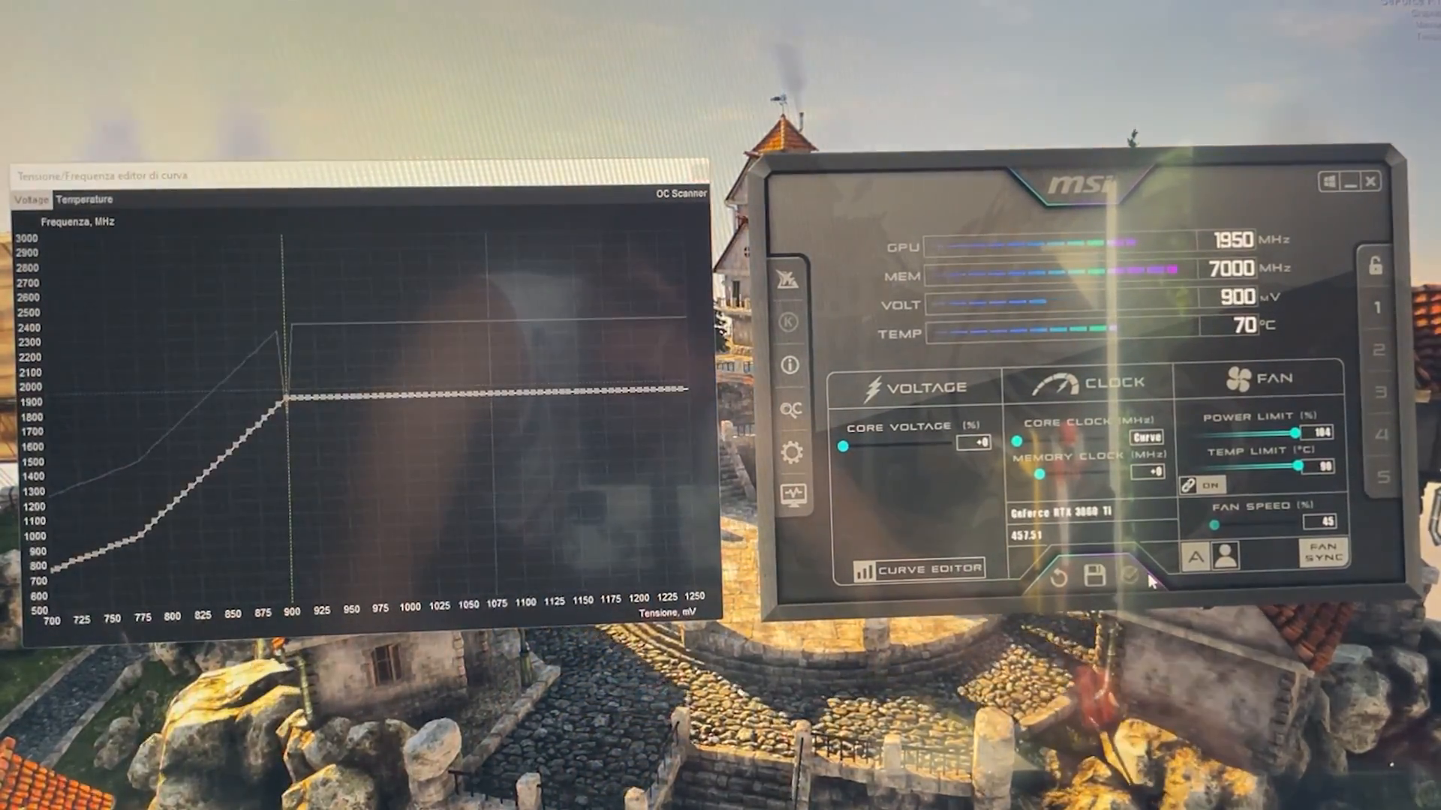